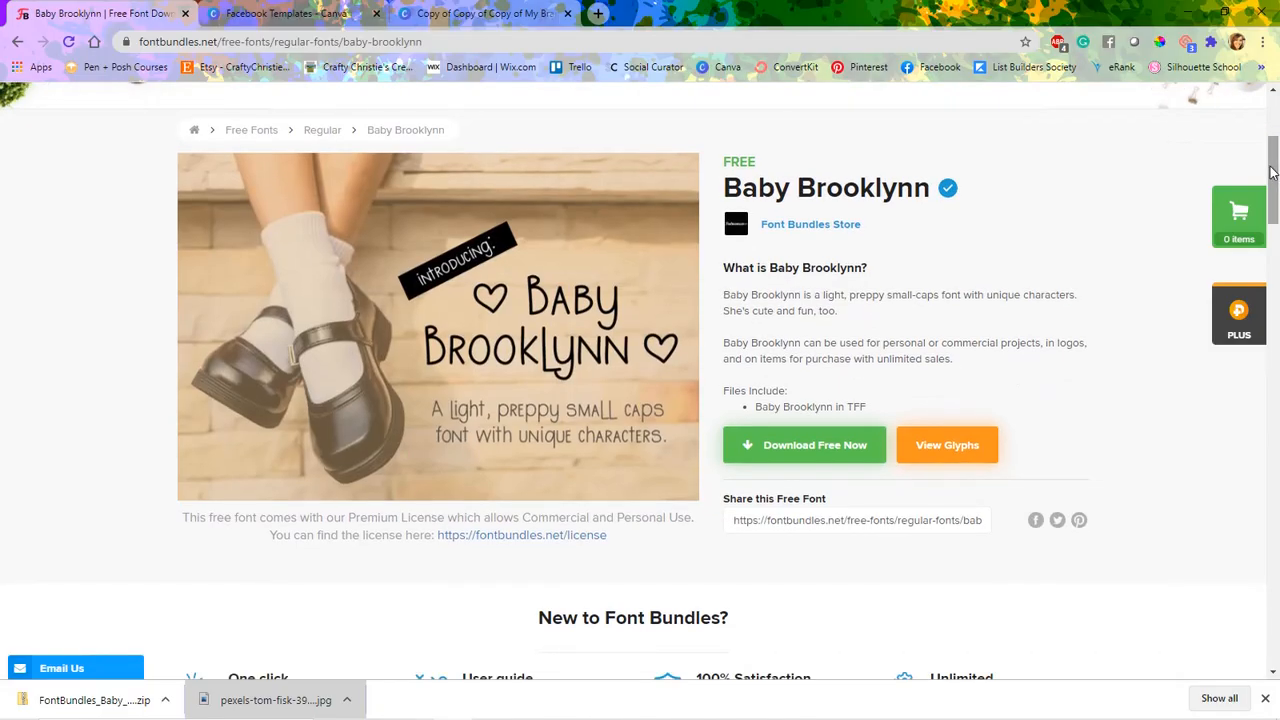
mouse_move(628, 362)
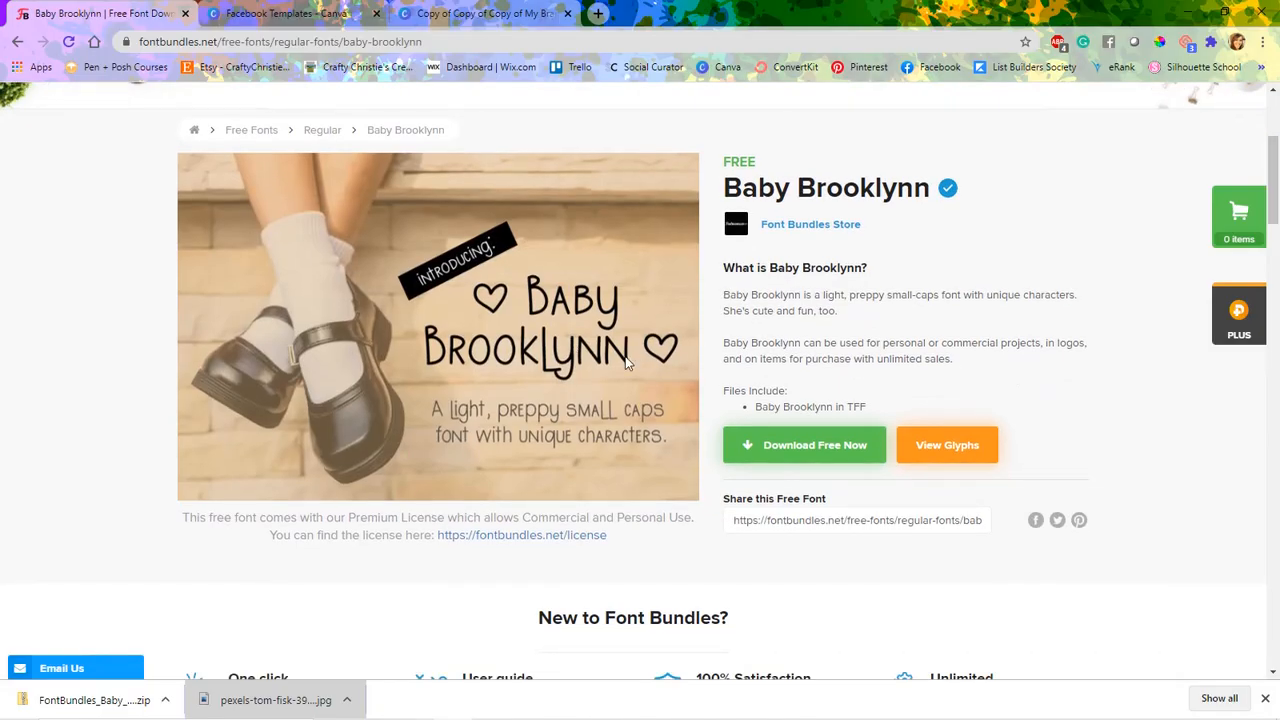
mouse_move(638, 372)
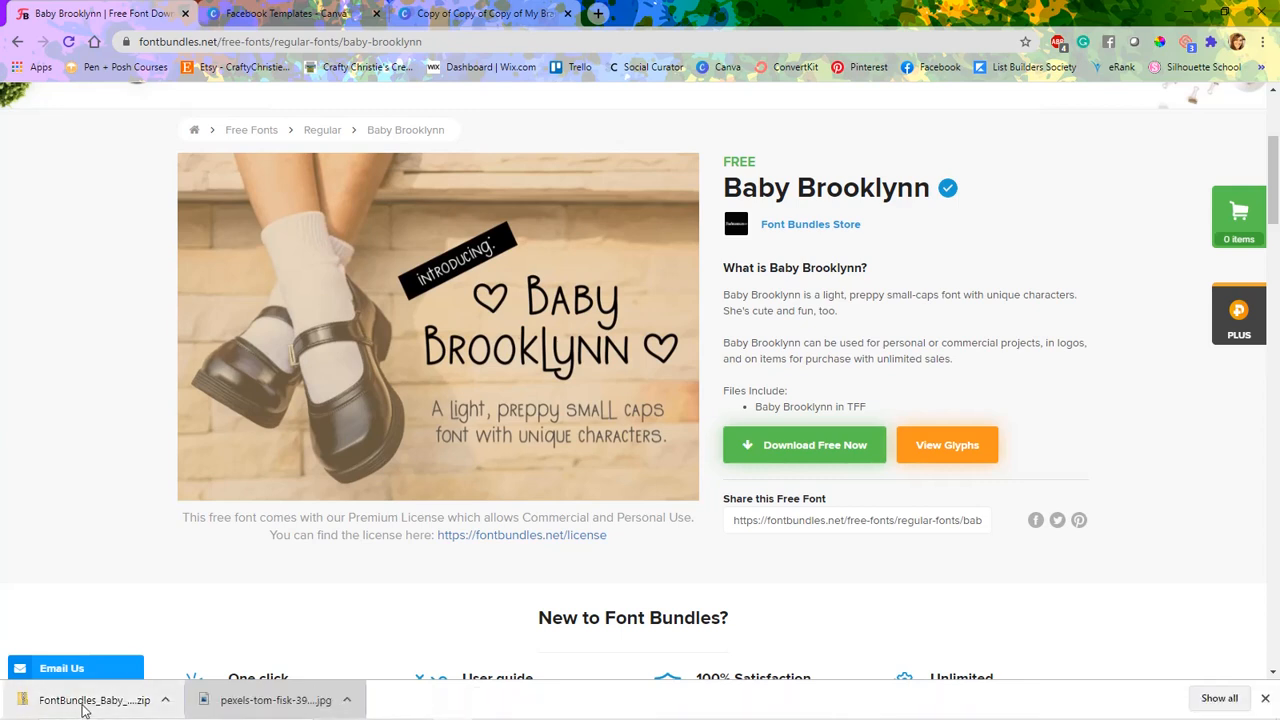
mouse_move(96, 700)
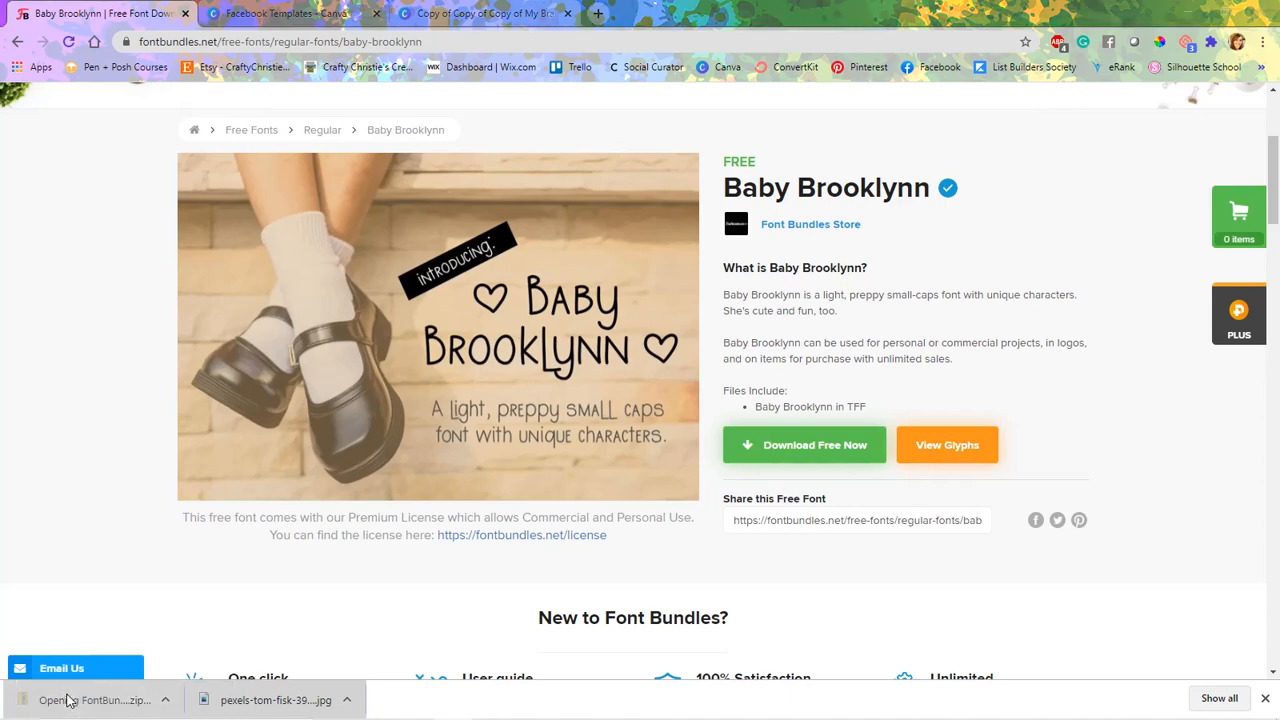
Start extracting the downloaded Baby Brooklyn zip with Extract all
click(96, 700)
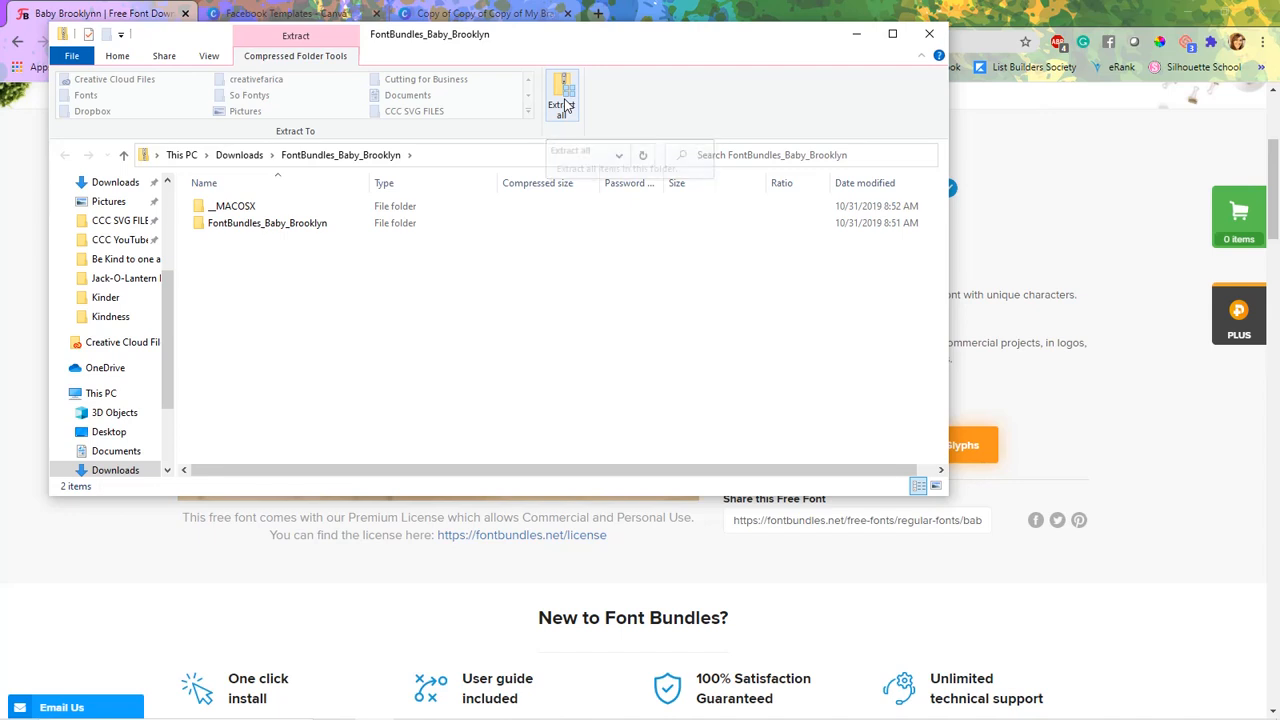
click(560, 96)
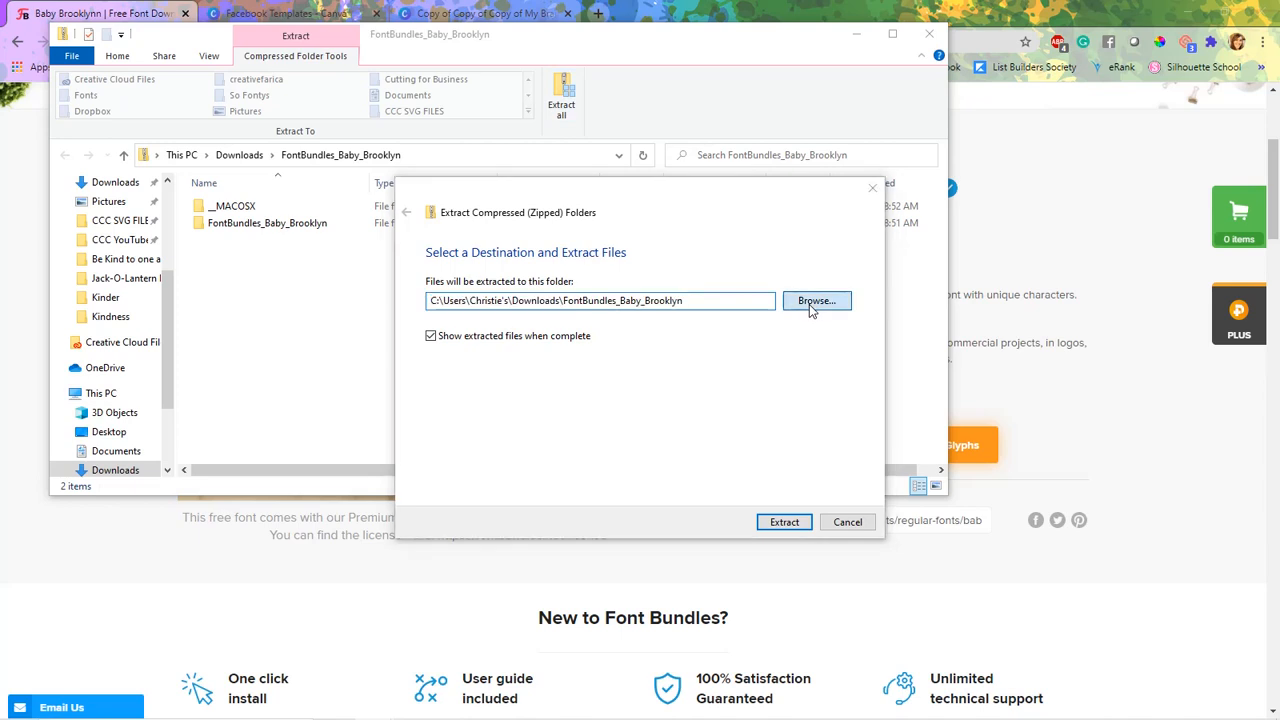
Create a New folder under Fonts, set fontbundles.net as destination and extract the files there
click(816, 300)
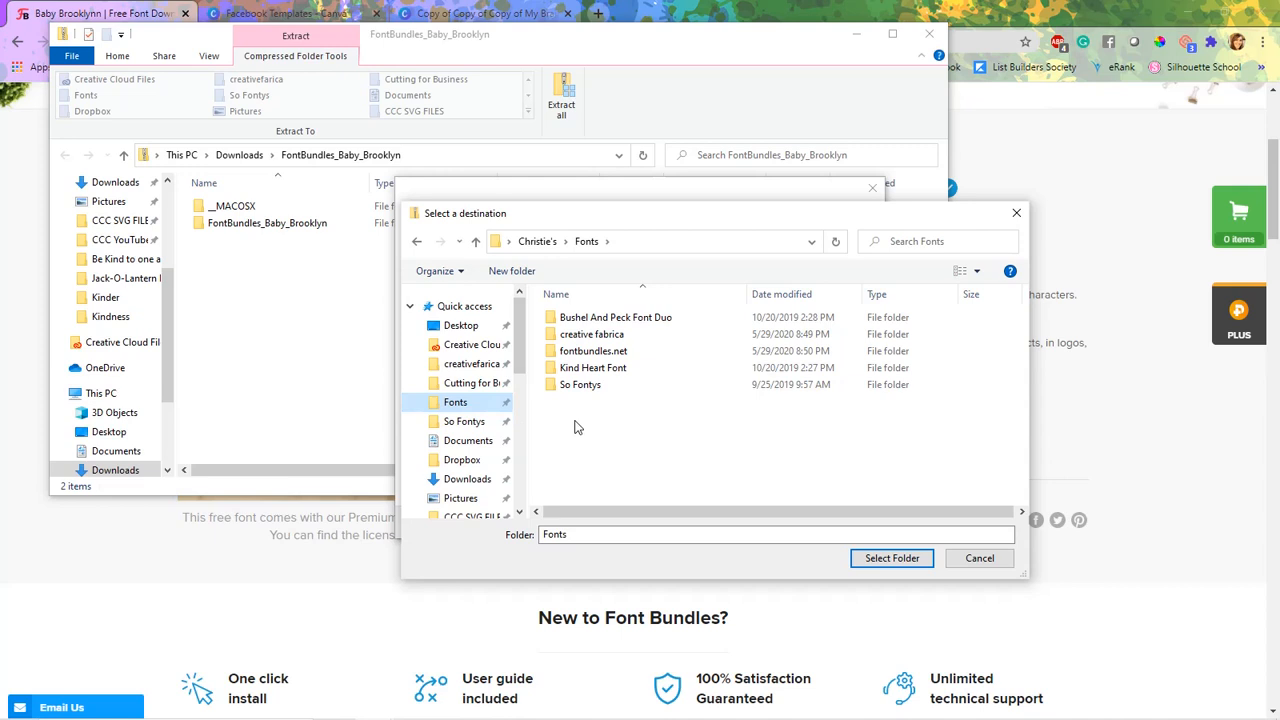
mouse_move(616, 412)
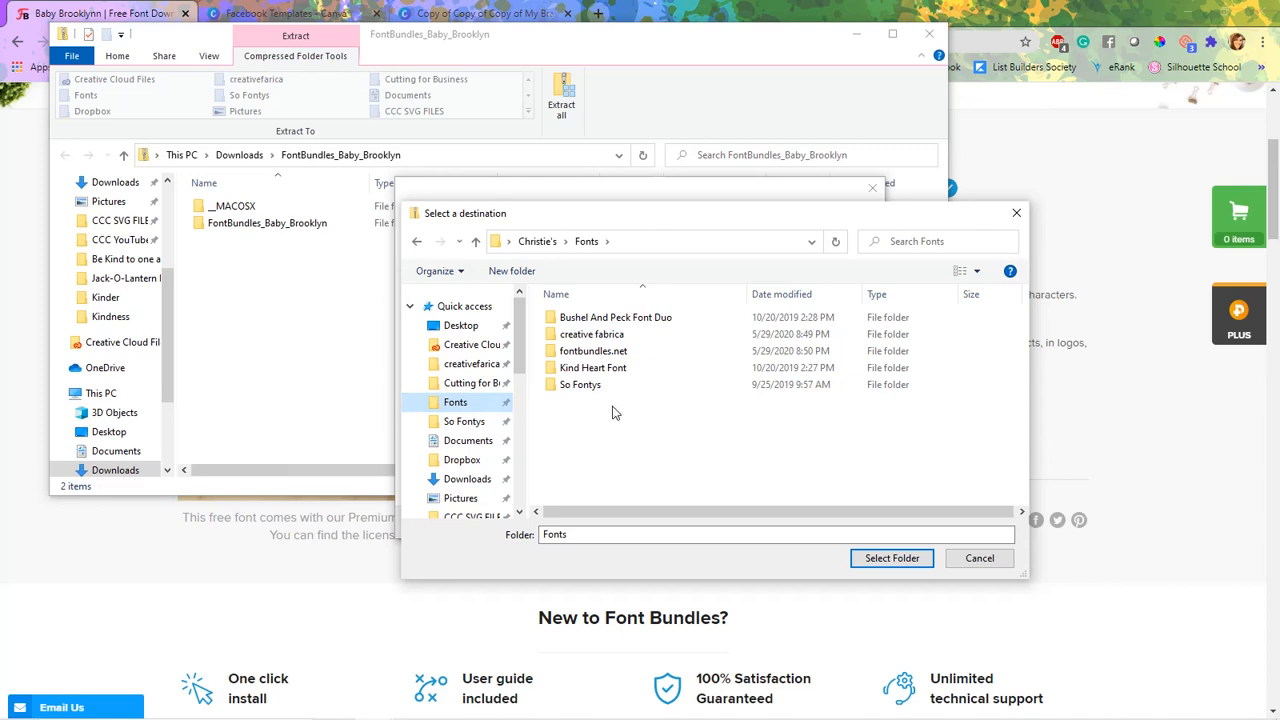
click(512, 272)
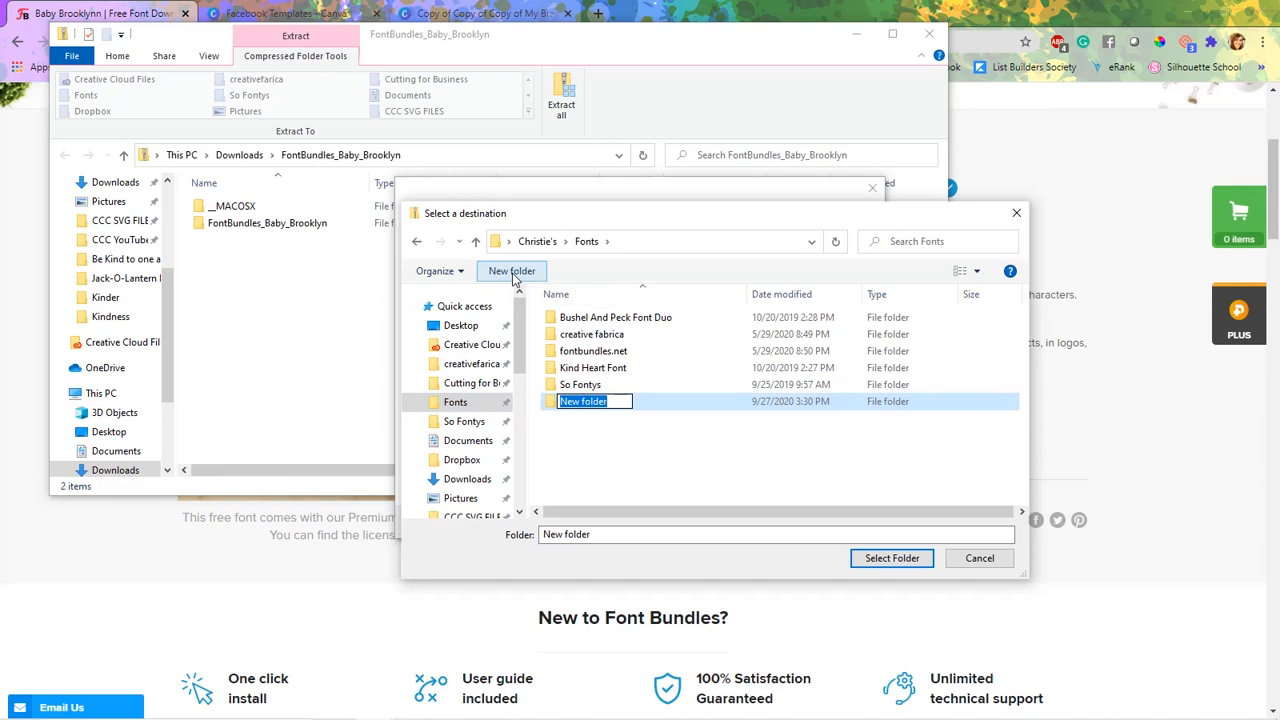
text(Font)
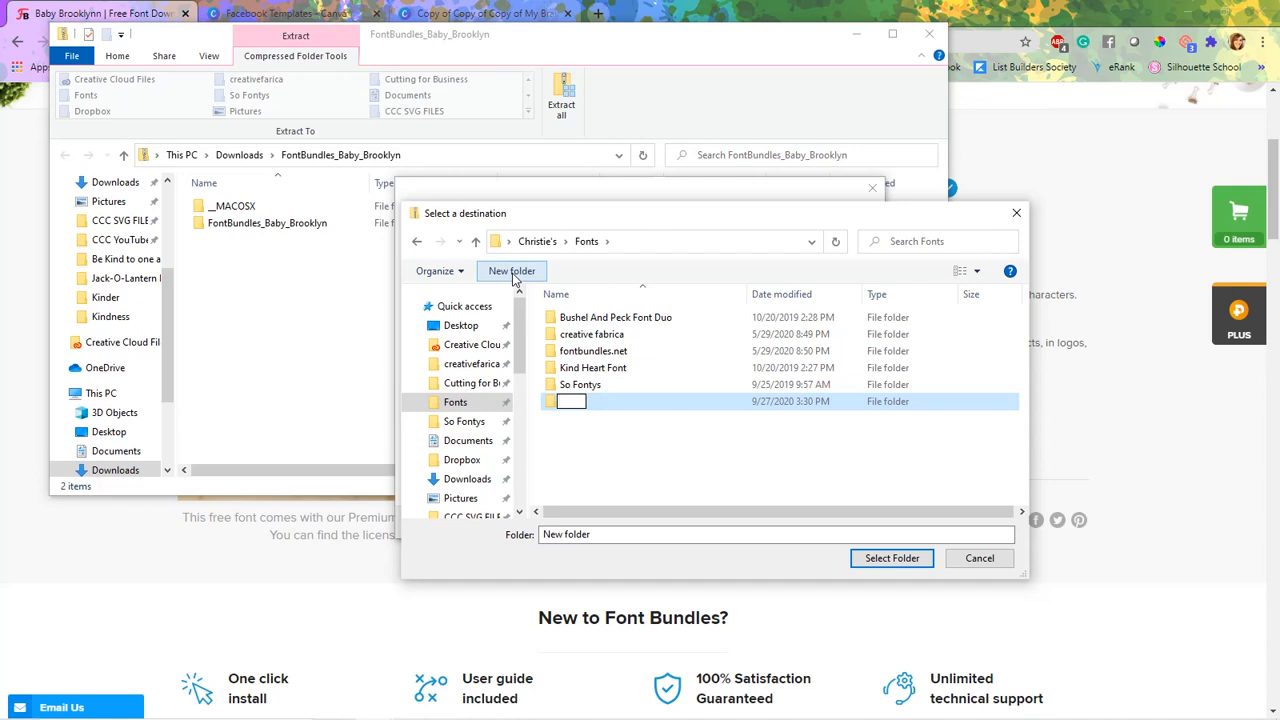
click(592, 352)
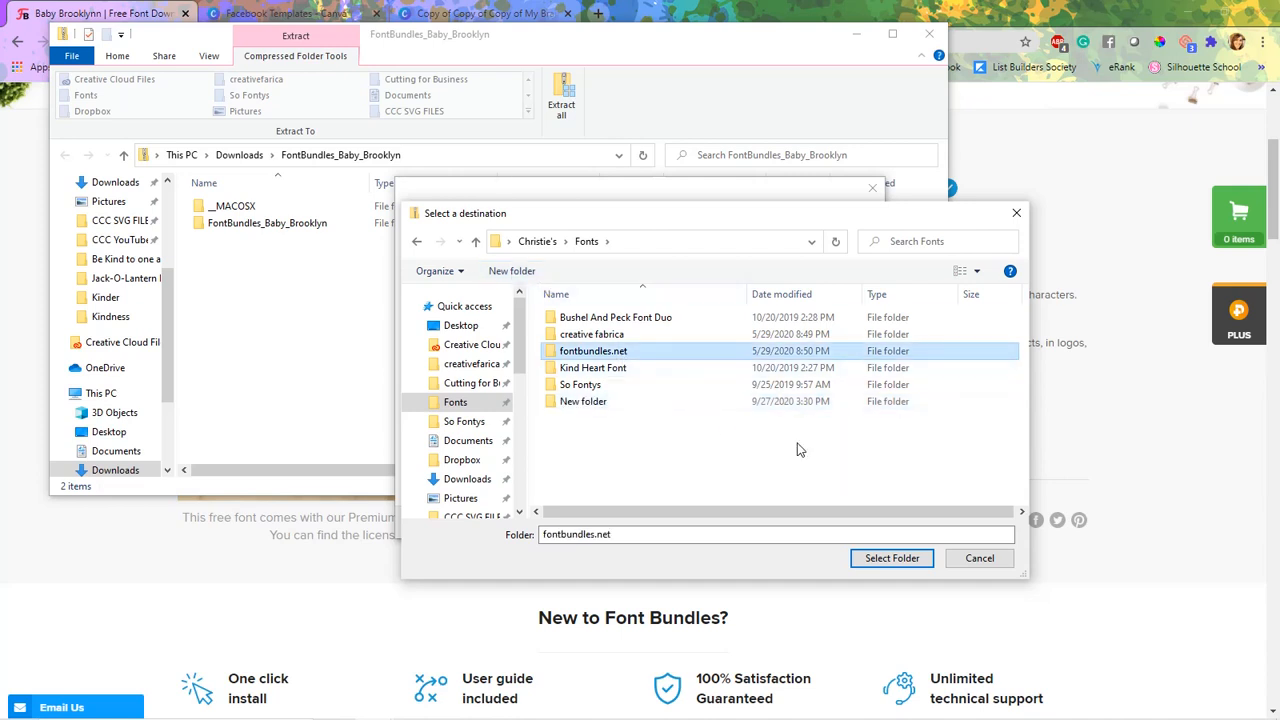
click(892, 558)
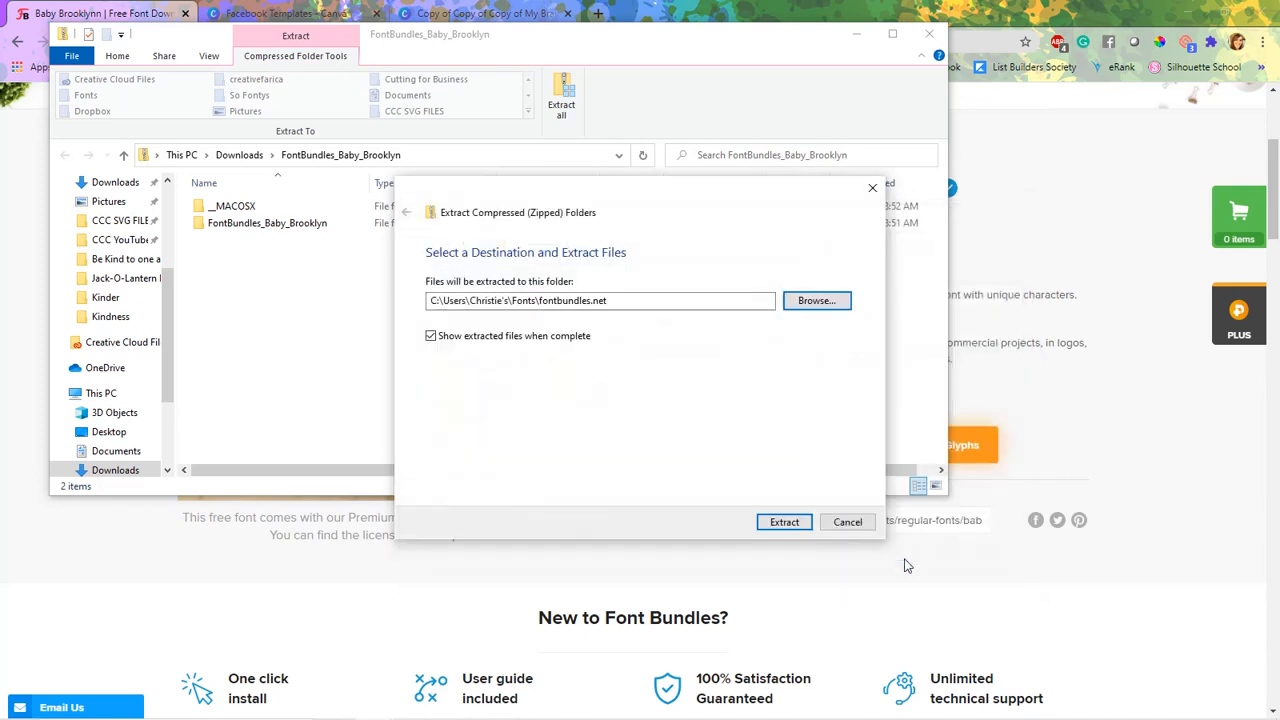
mouse_move(760, 448)
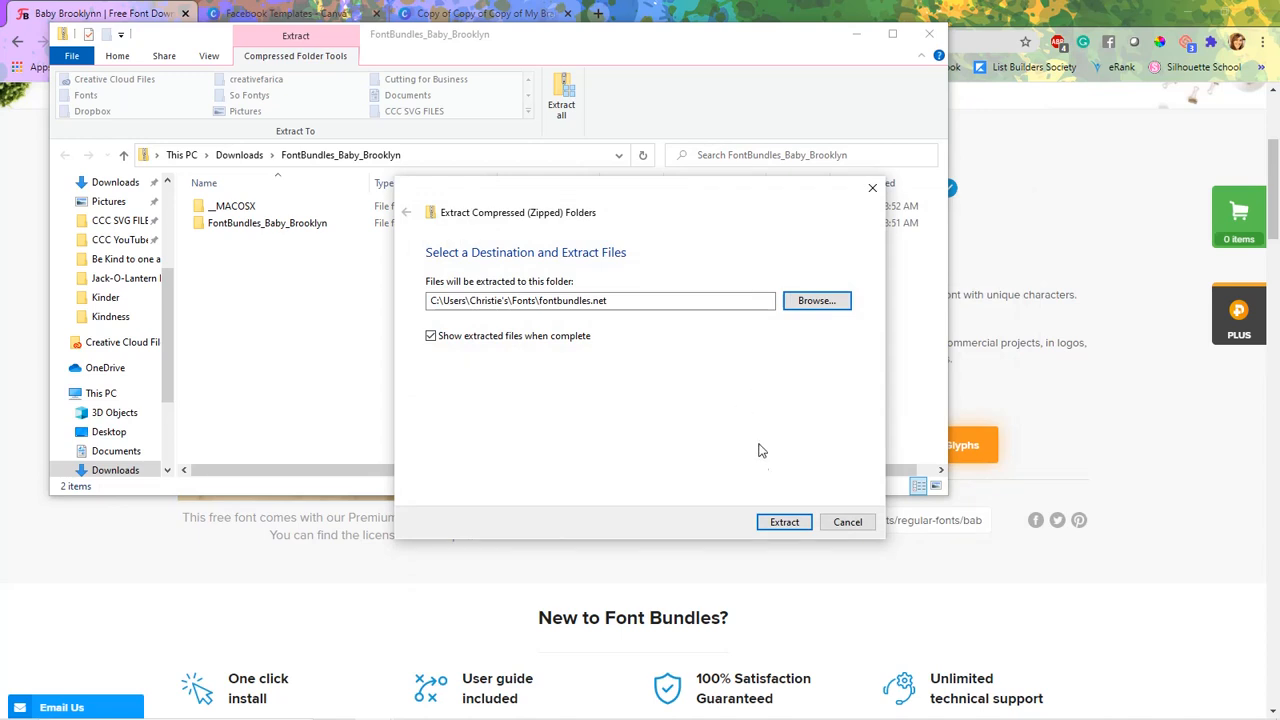
mouse_move(688, 400)
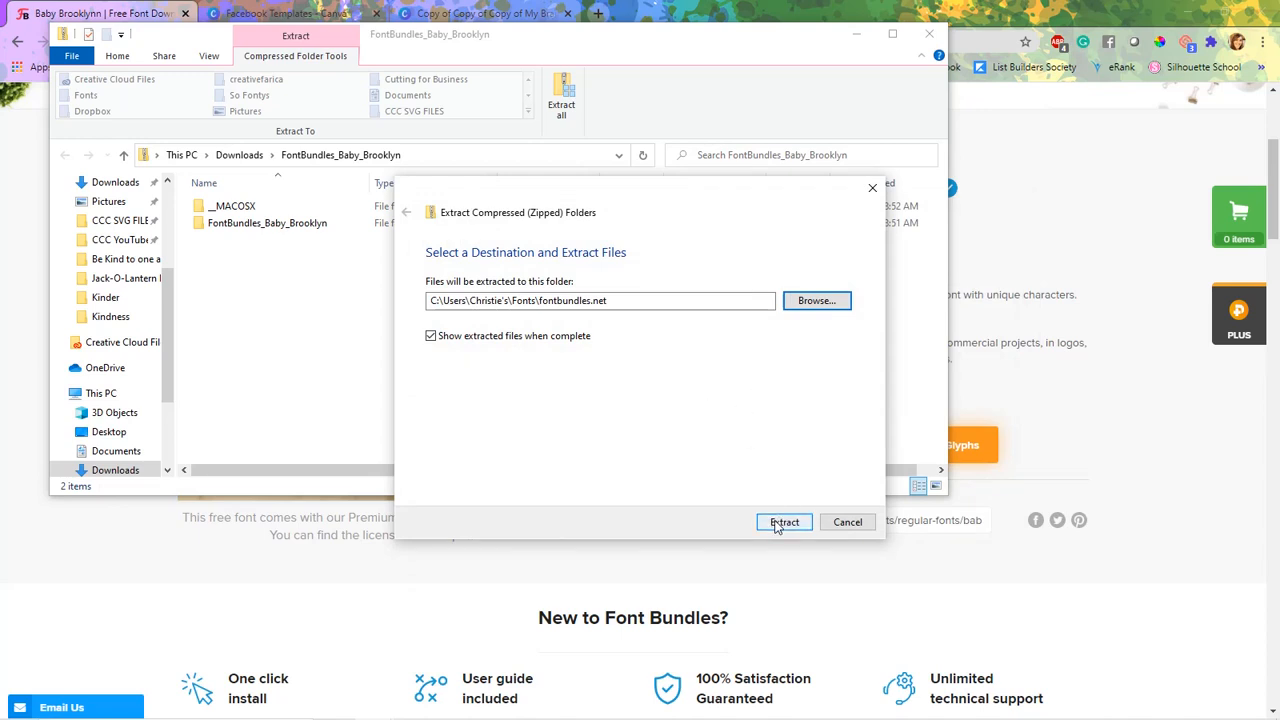
click(784, 520)
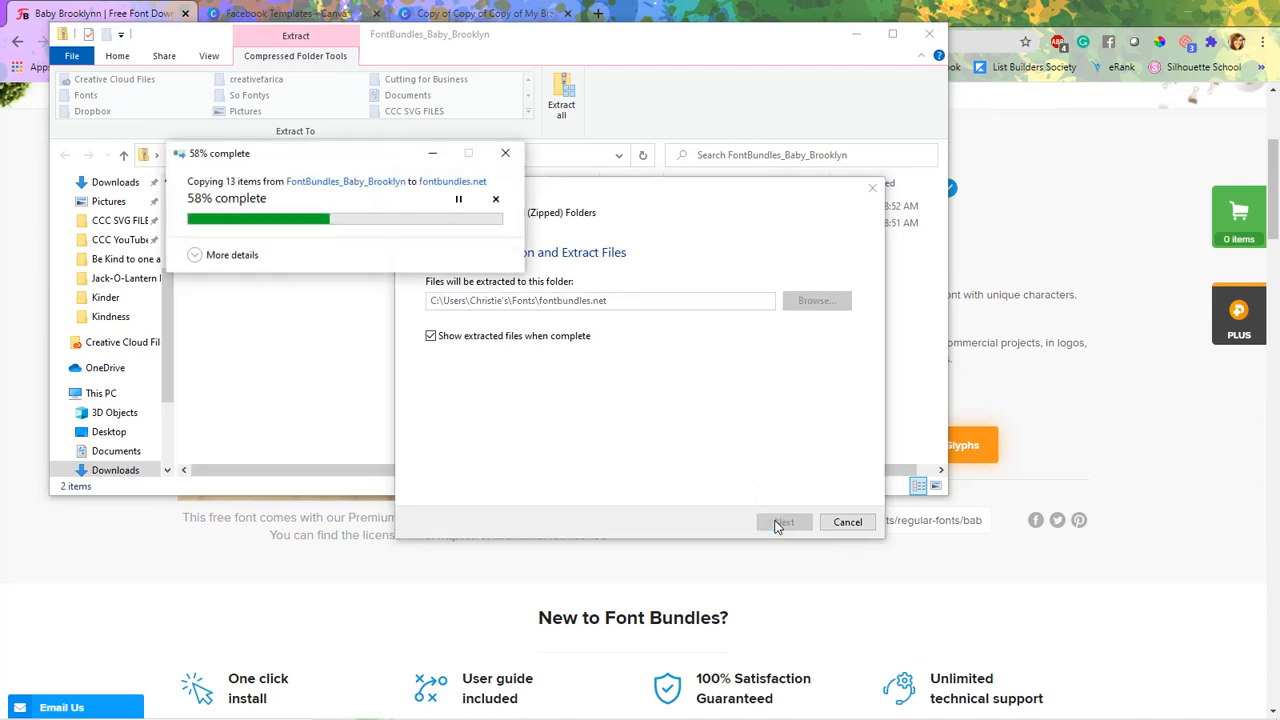
Browse into FontBundles_Baby_Brooklyn and select the babybrooklynregular-Medium TrueType file
click(784, 520)
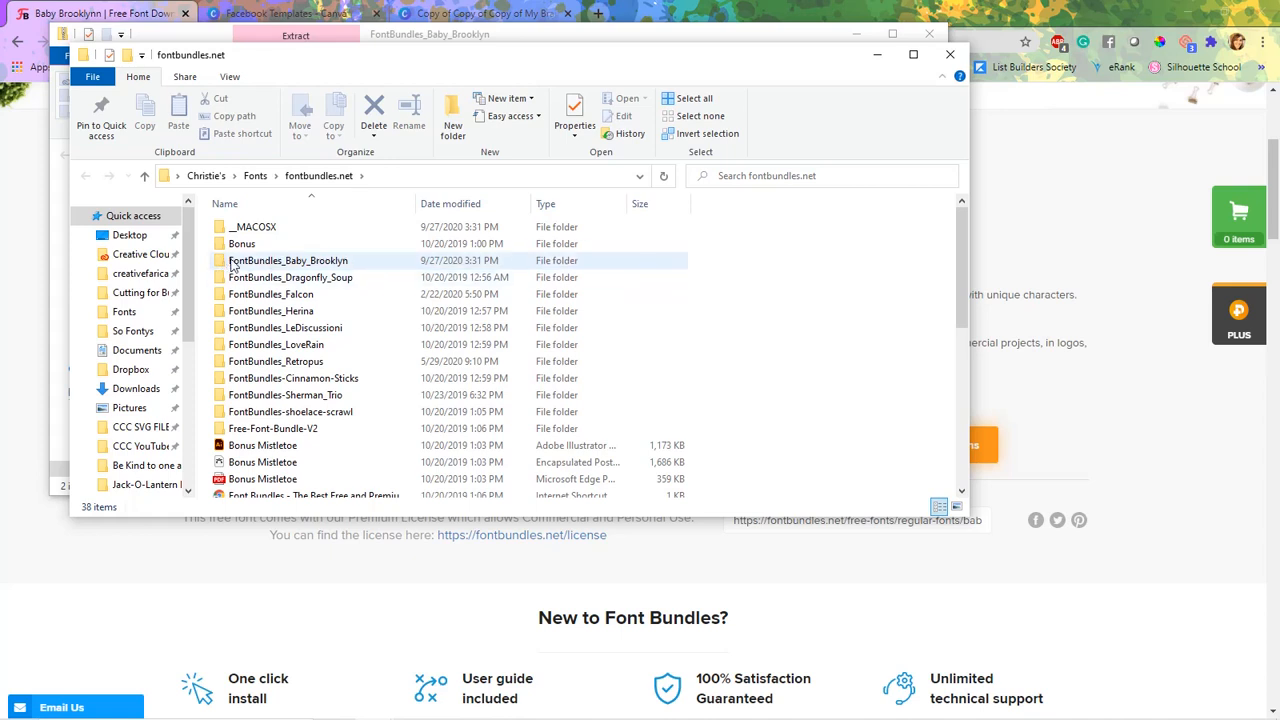
mouse_move(352, 264)
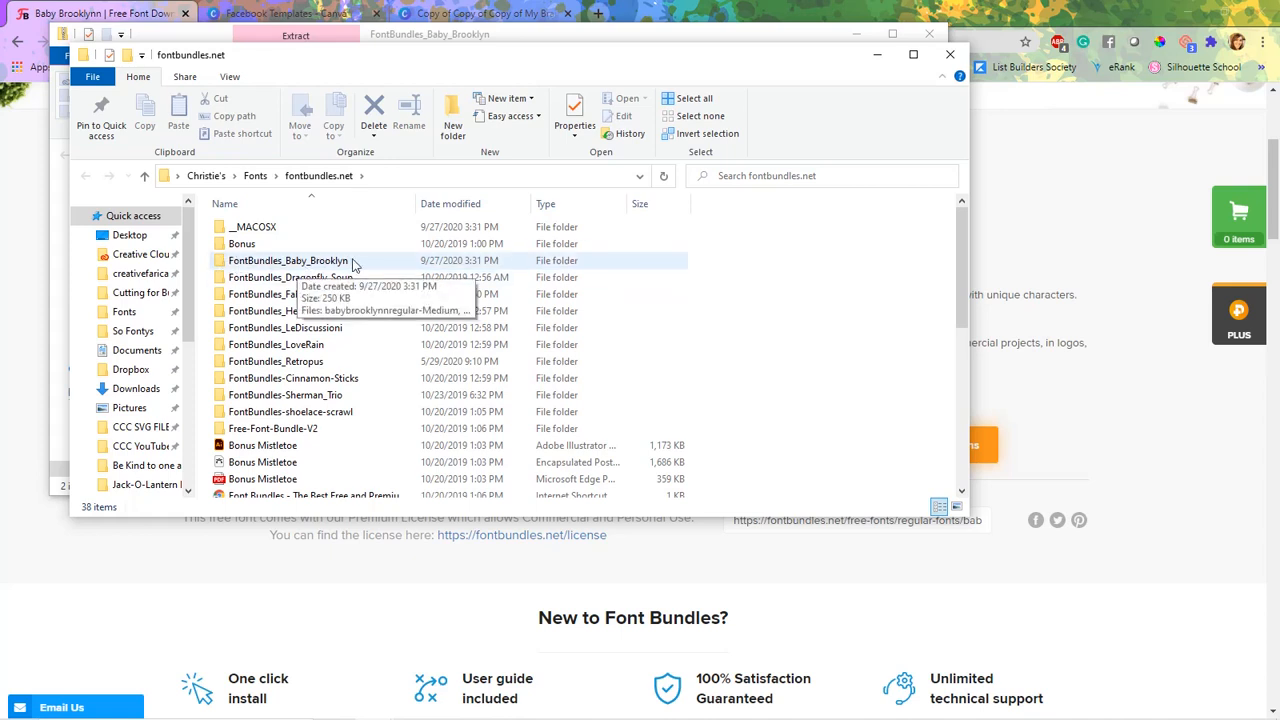
double_click(288, 260)
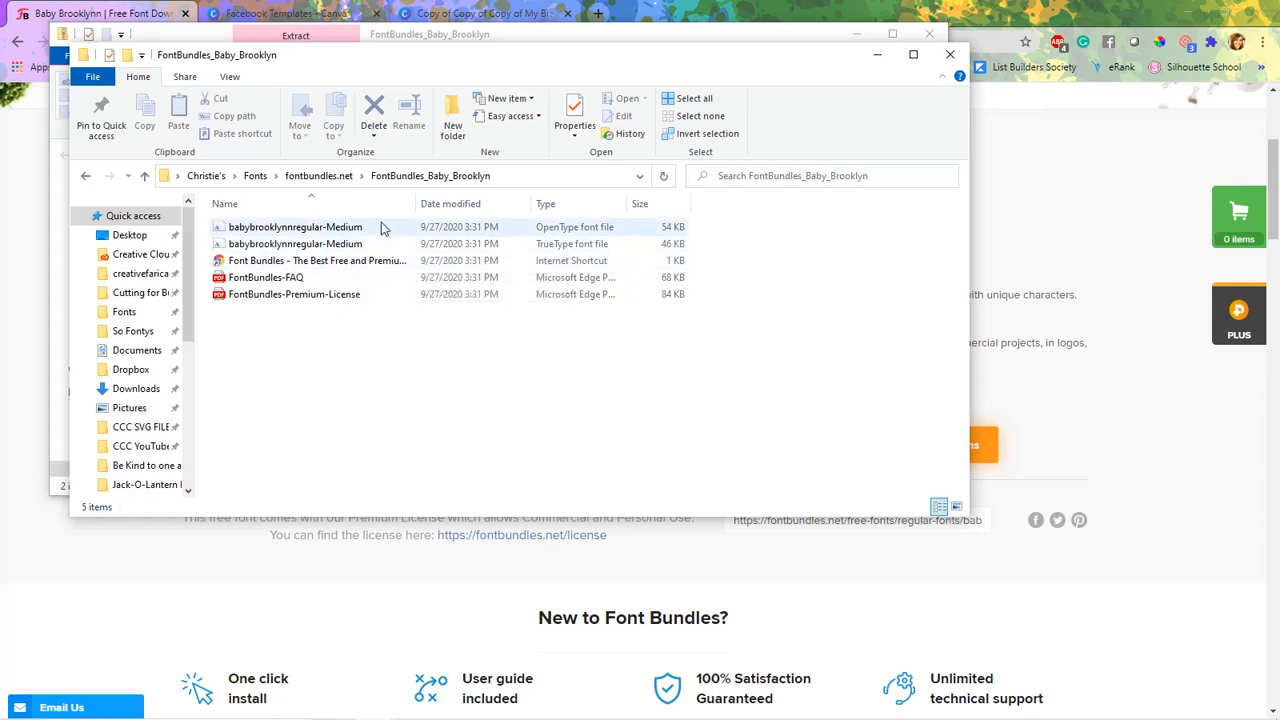
mouse_move(382, 232)
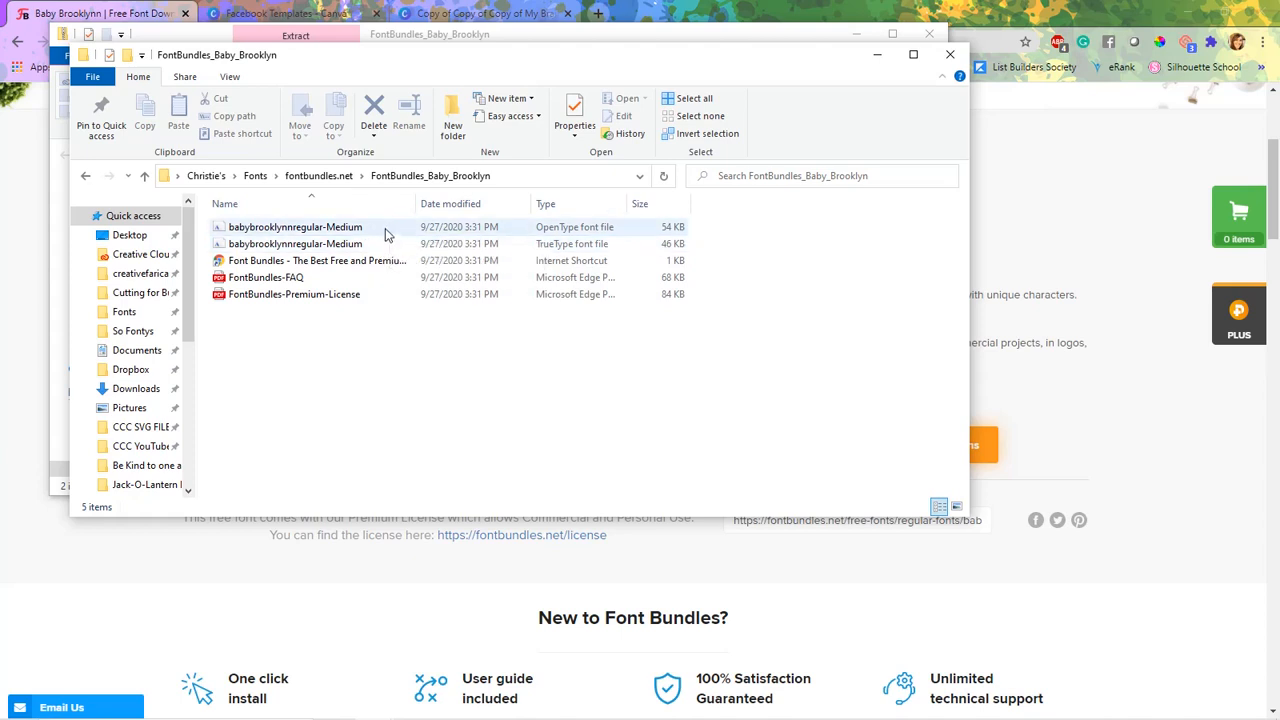
mouse_move(388, 244)
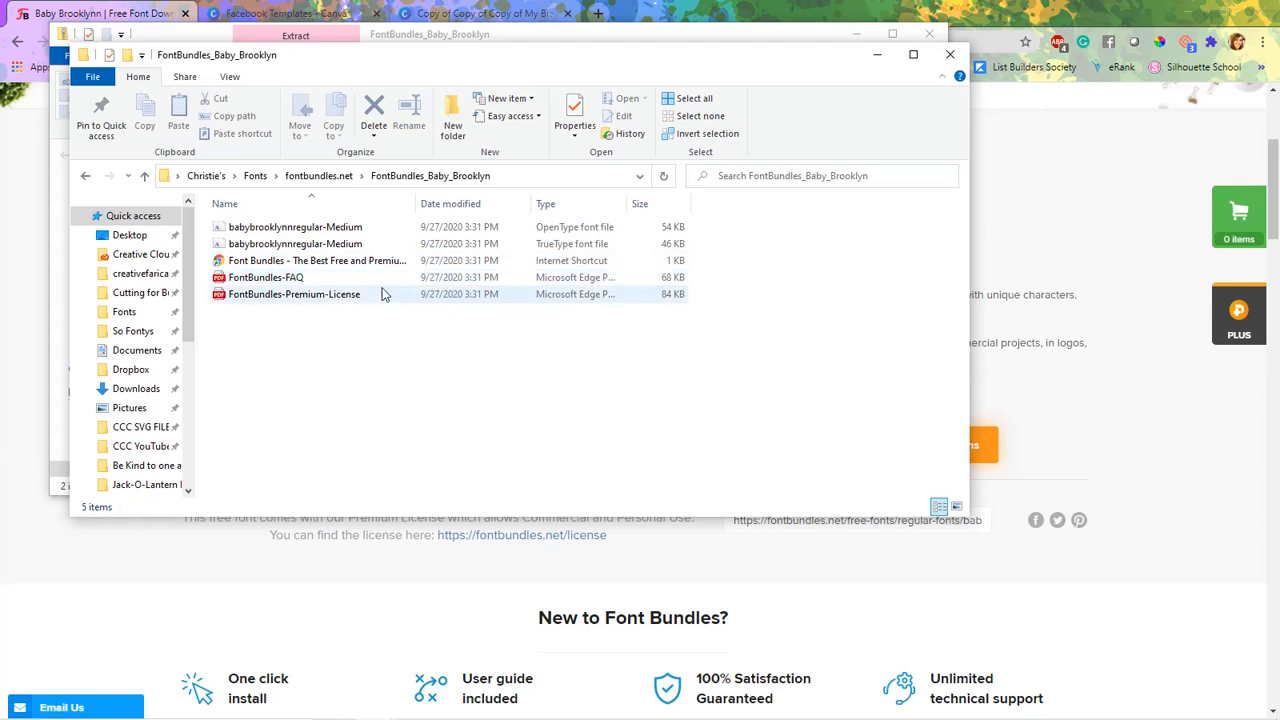
mouse_move(384, 298)
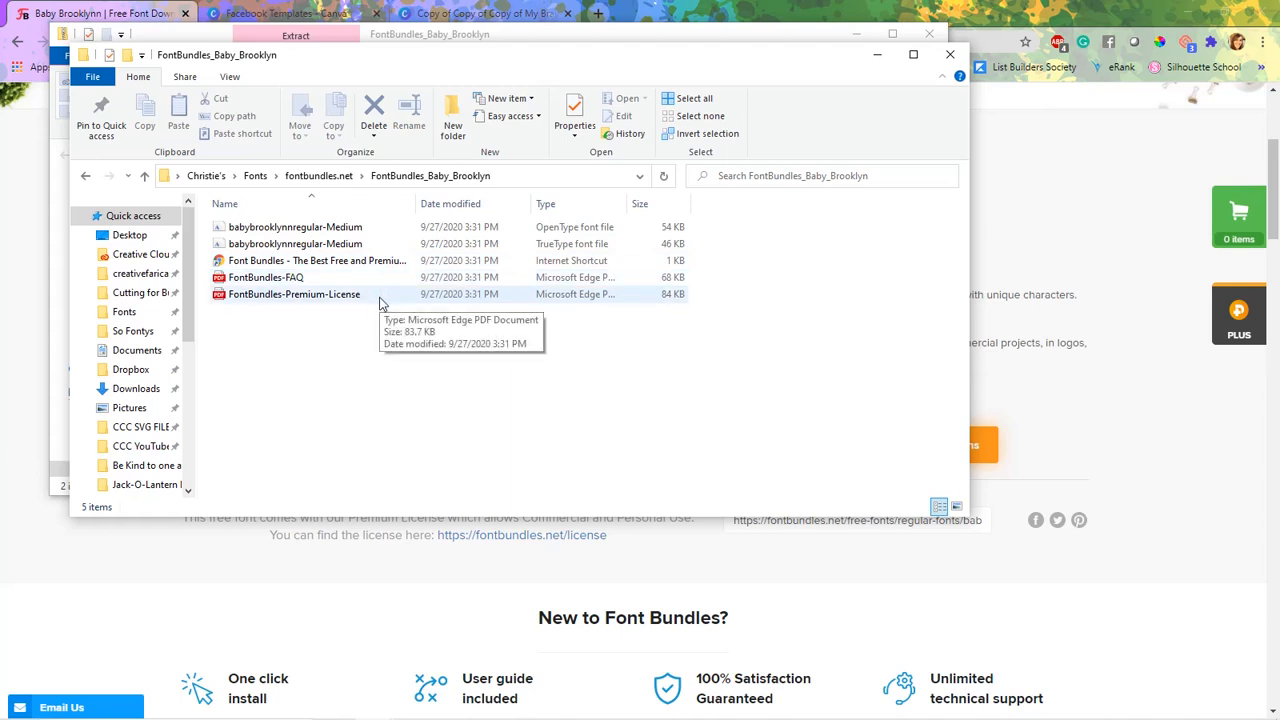
mouse_move(400, 258)
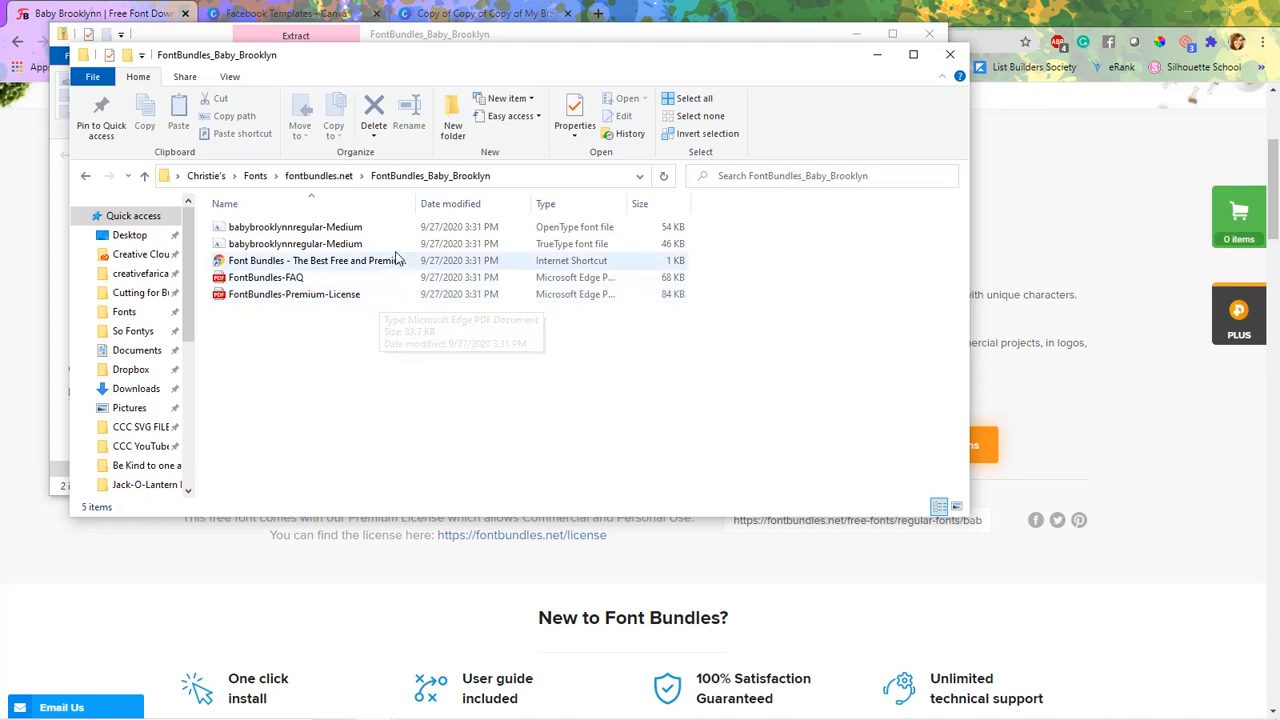
mouse_move(390, 244)
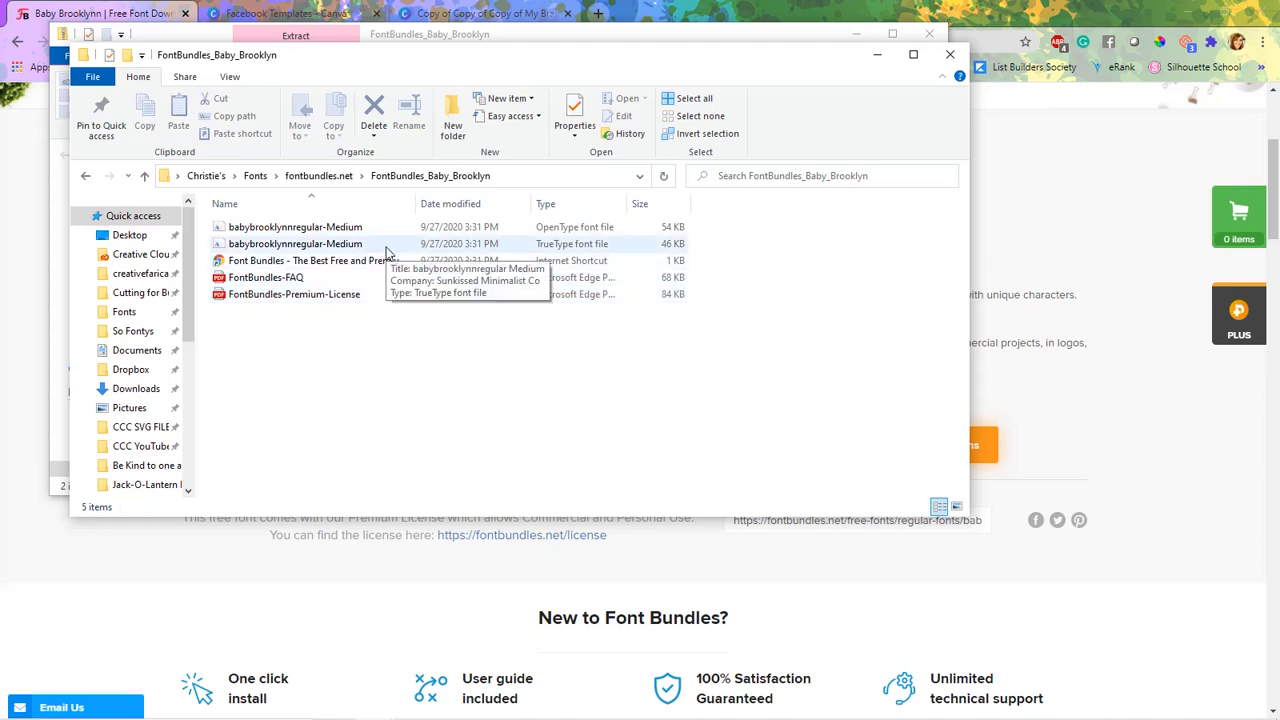
click(294, 244)
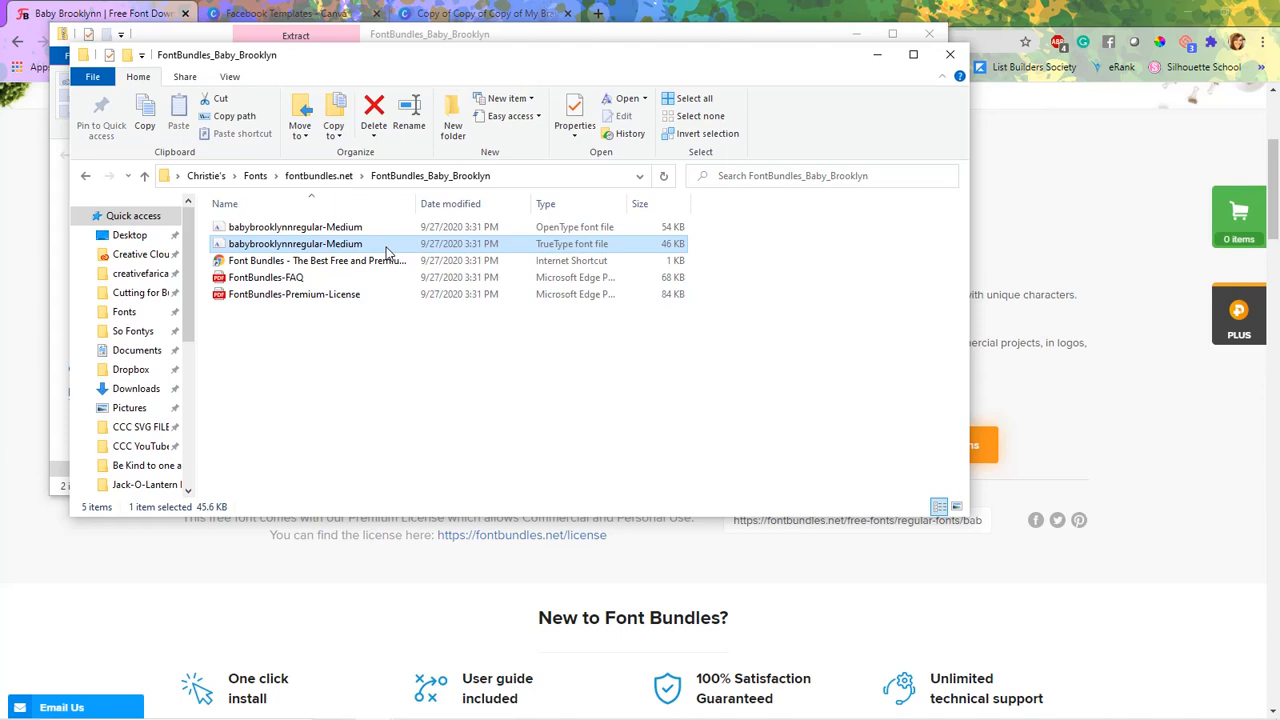
Install the Baby Brooklyn TrueType font into Windows from its context menu
right_click(294, 244)
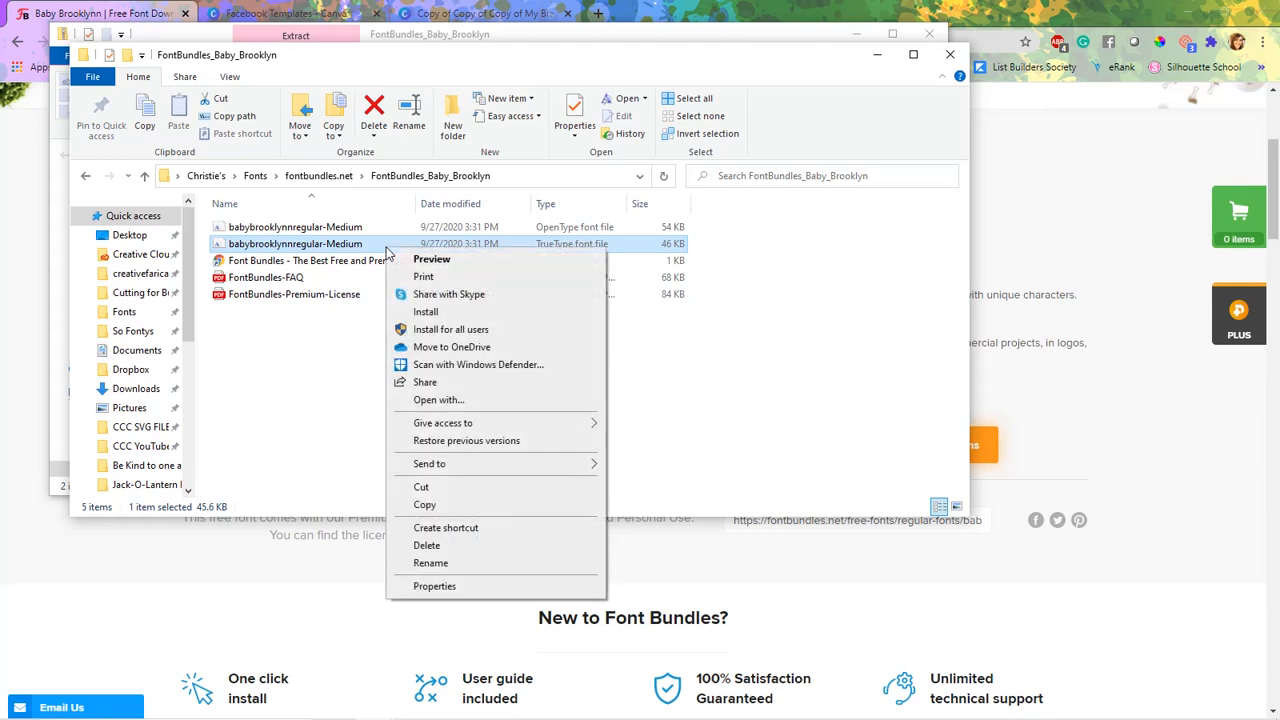
mouse_move(424, 312)
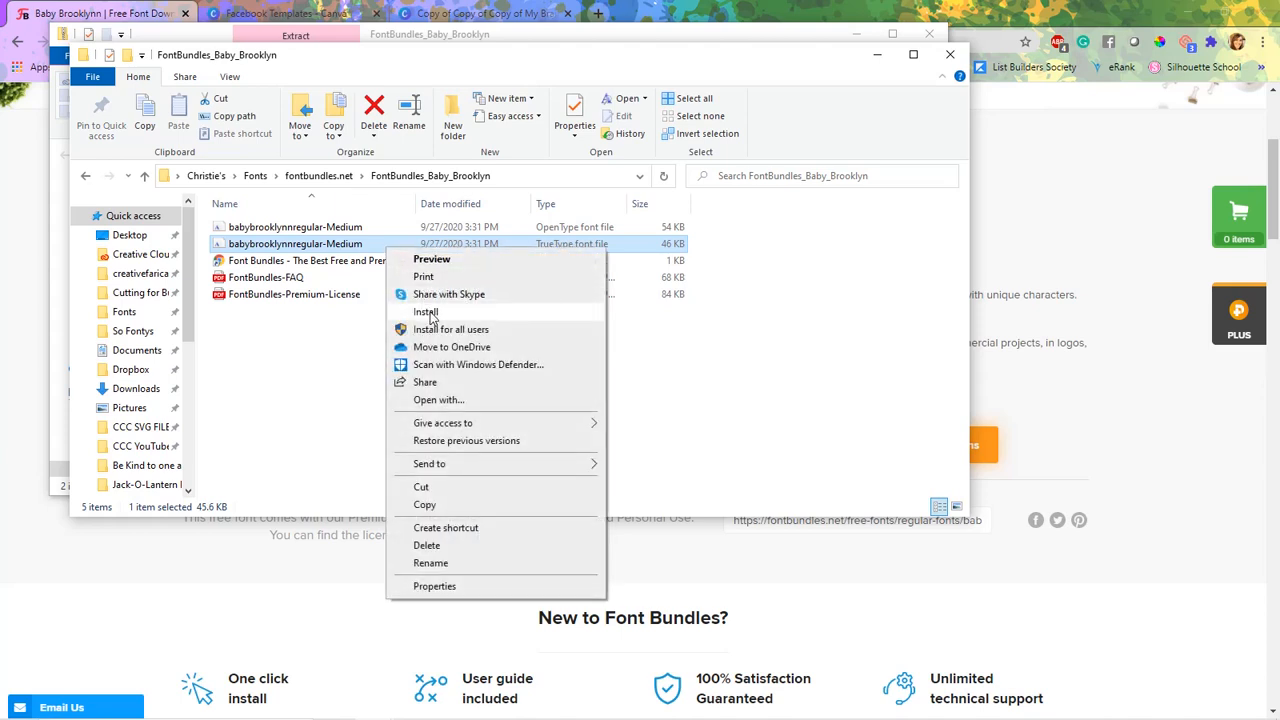
click(426, 312)
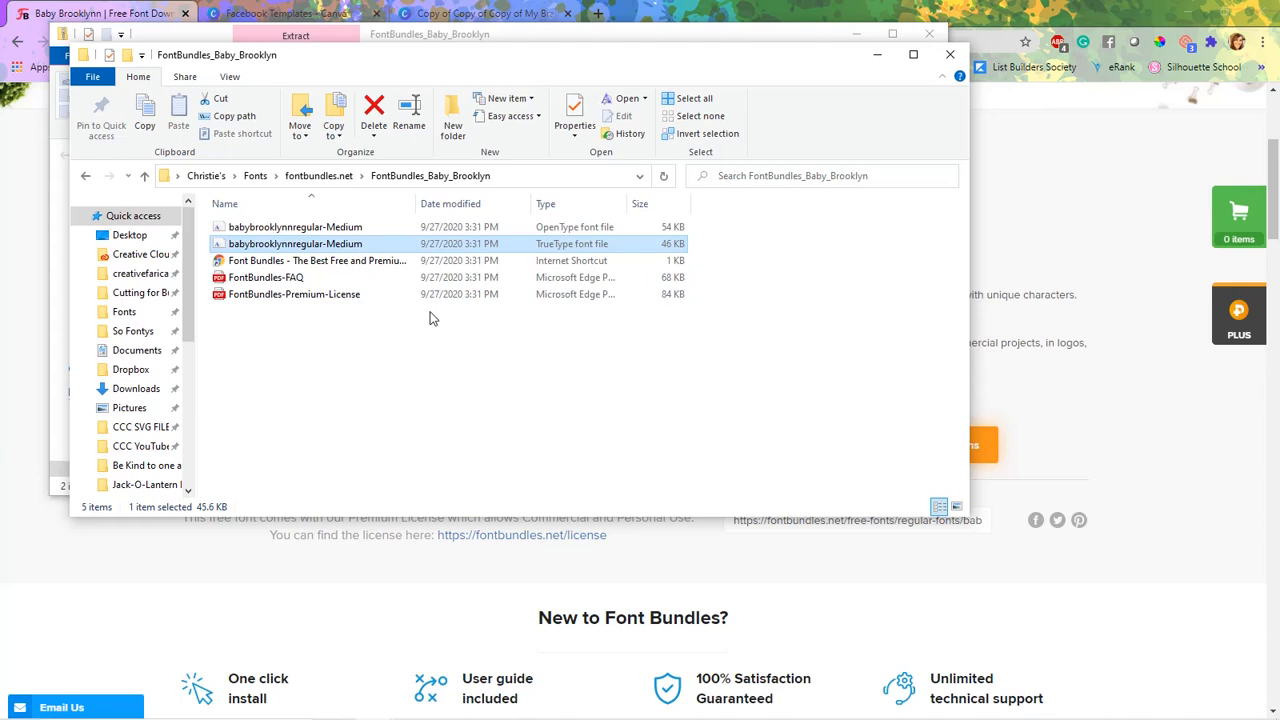
mouse_move(434, 256)
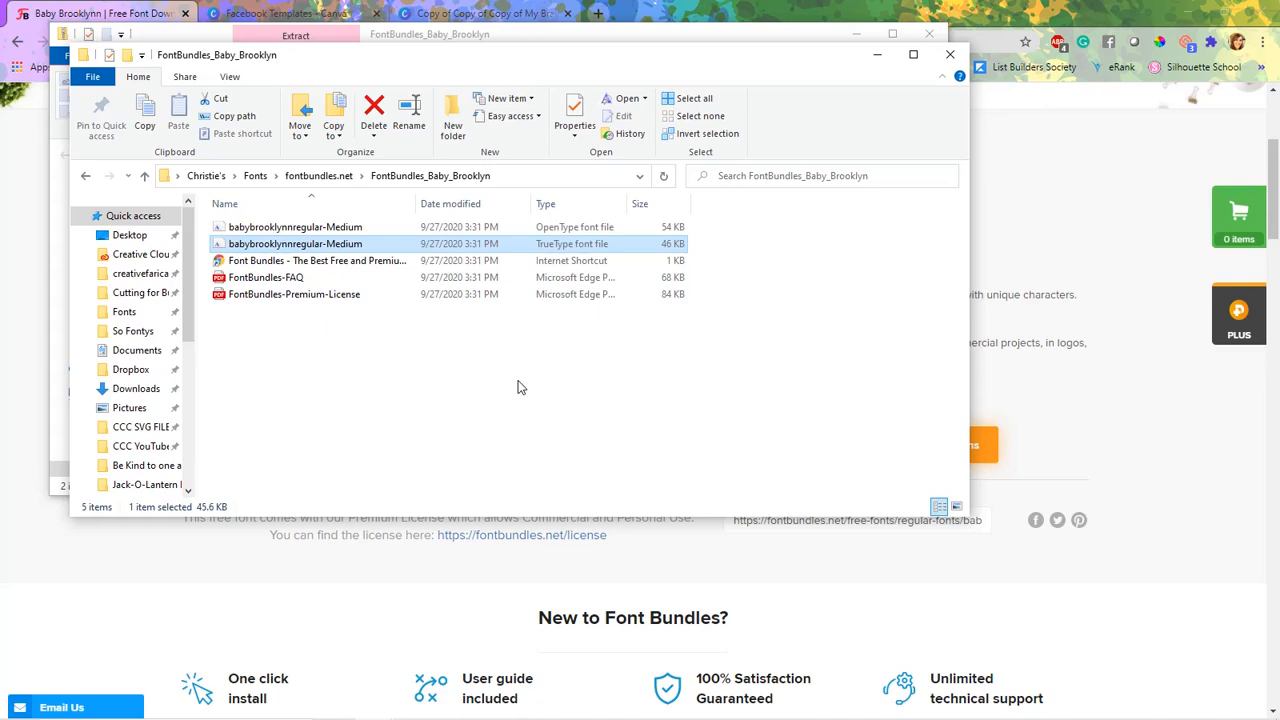
mouse_move(1184, 18)
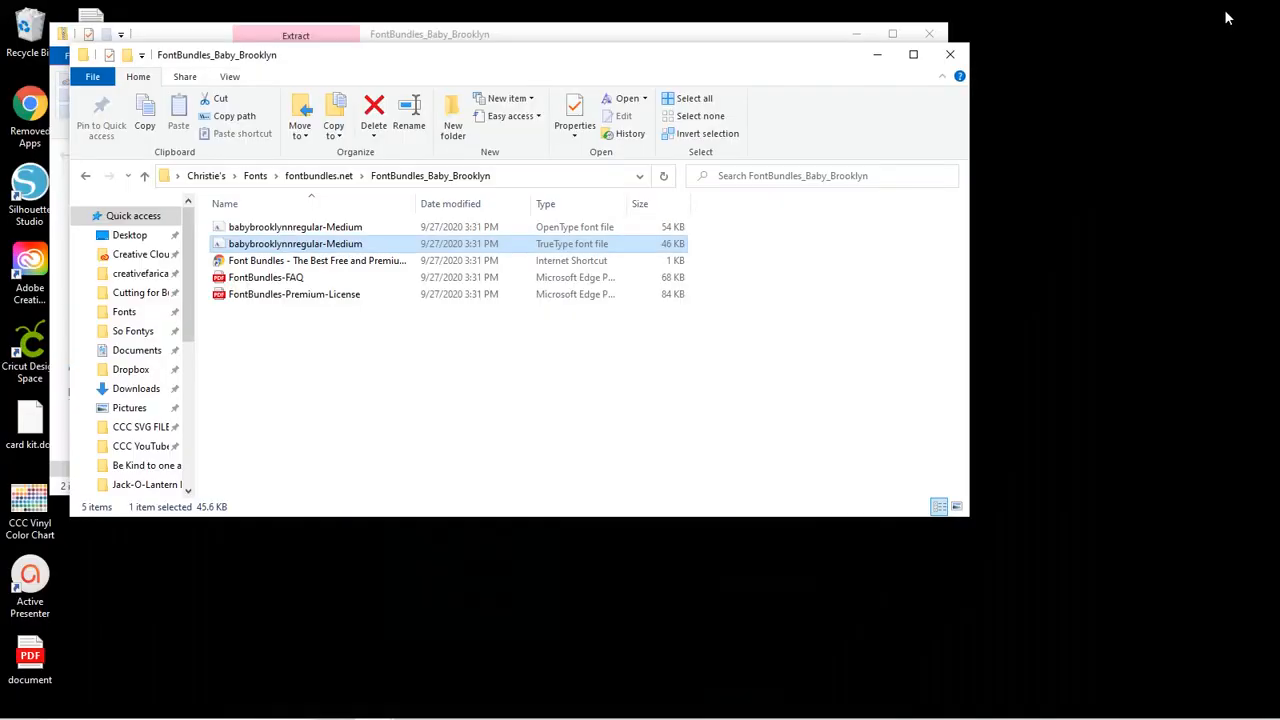
Clear the open windows and launch Silhouette Studio from the desktop shortcut
click(948, 54)
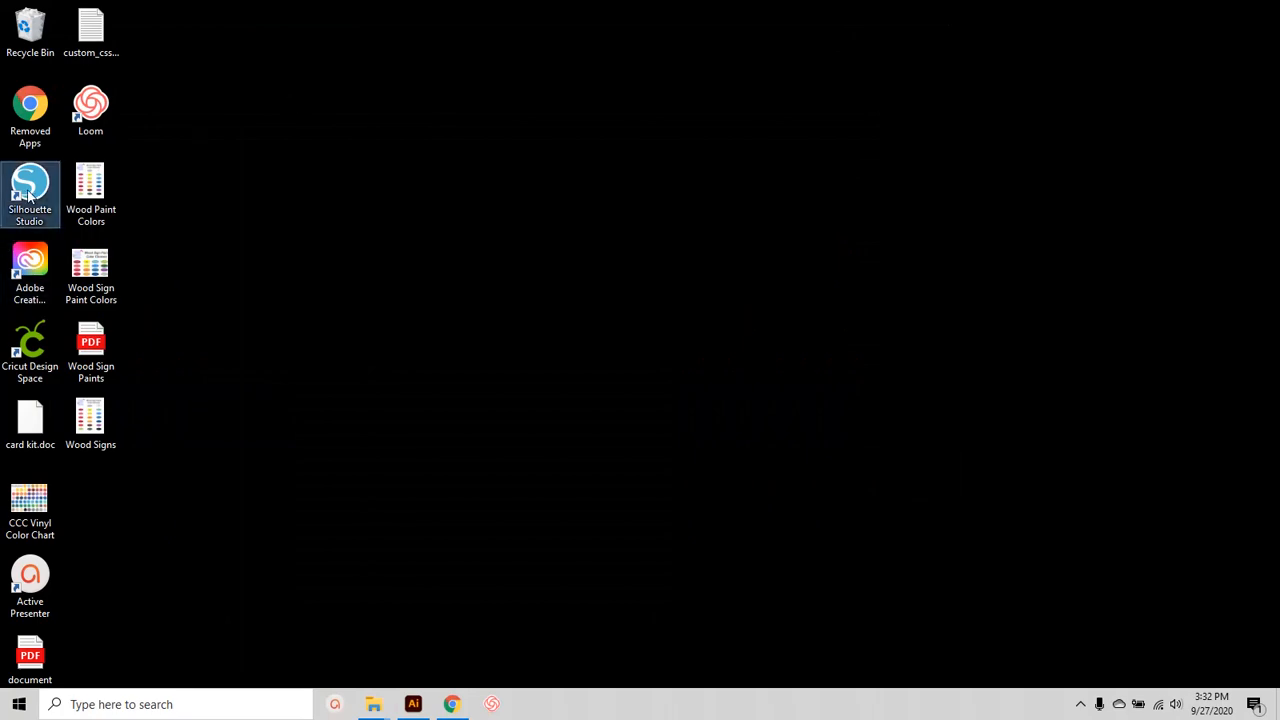
double_click(30, 190)
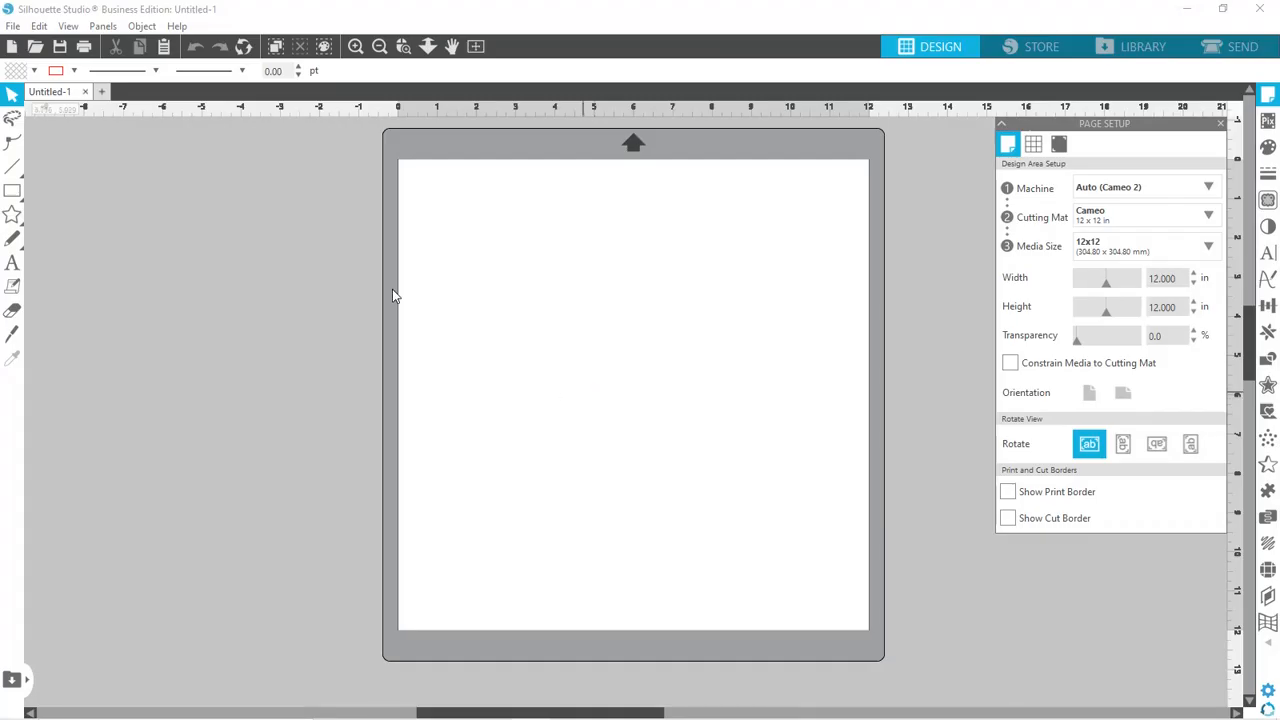
Add a text object reading 'Baby Brooklyn Font' on the design page in Arial
click(12, 264)
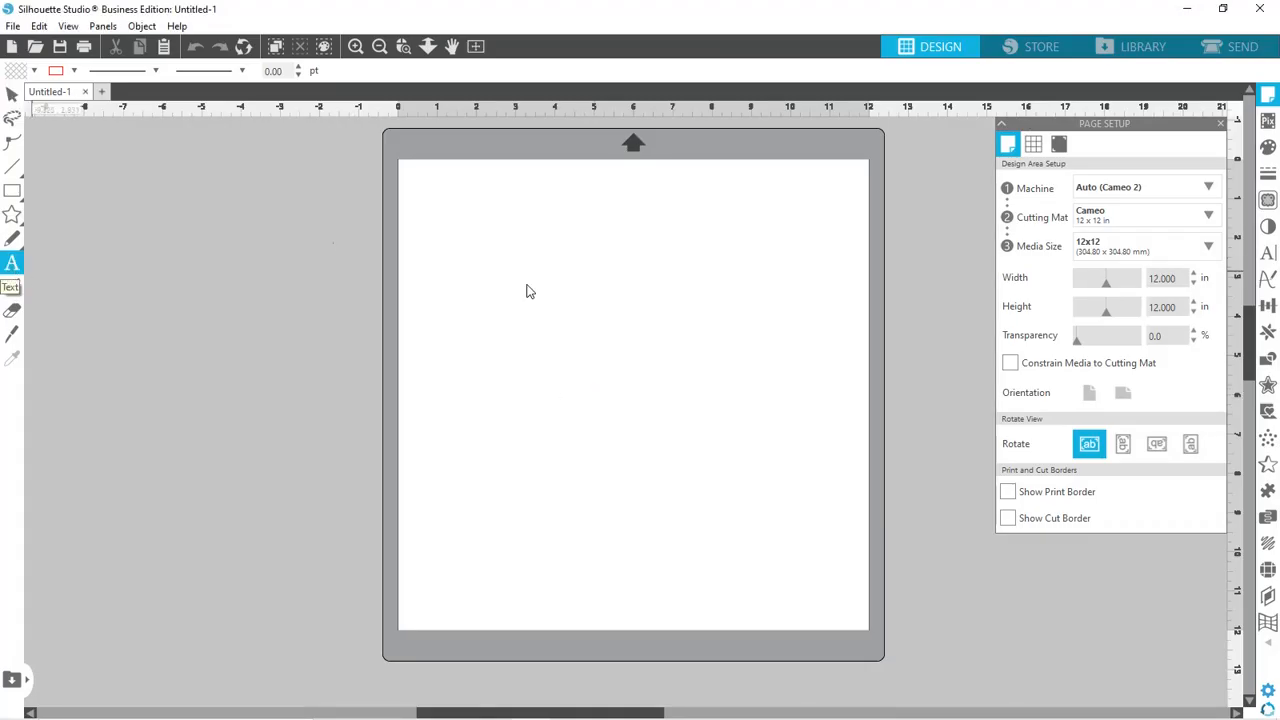
click(12, 264)
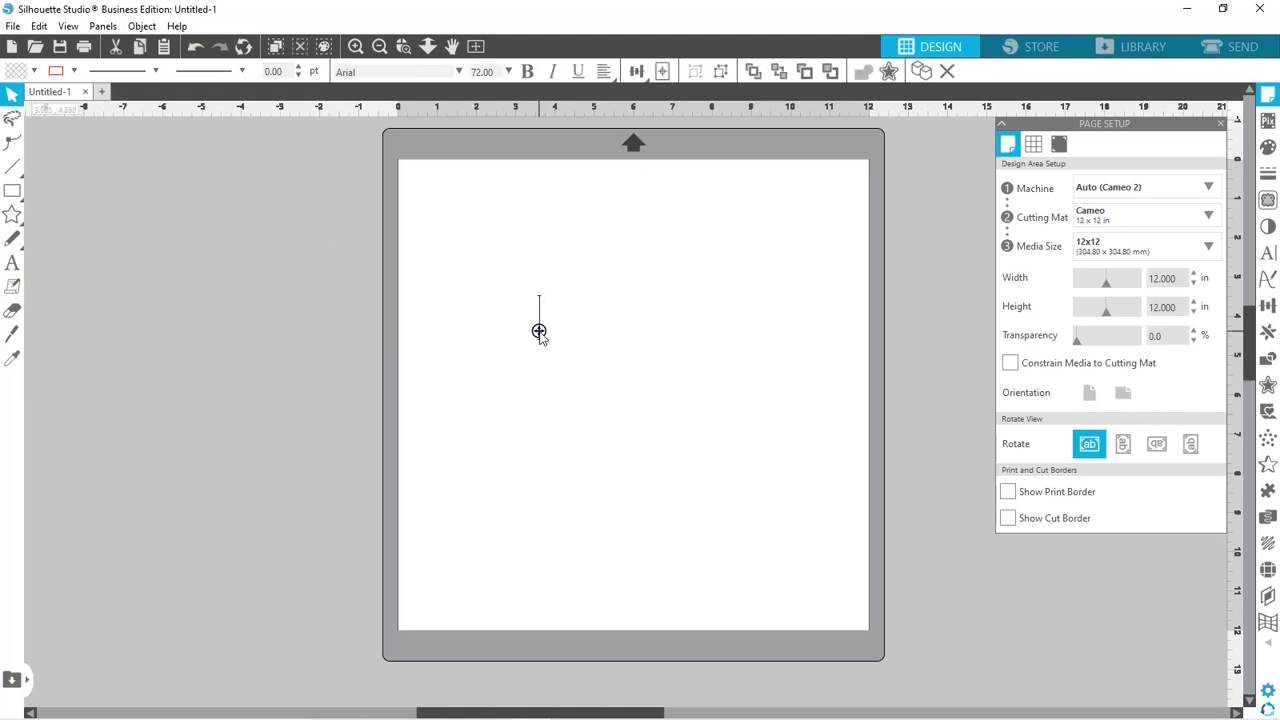
text(Baby)
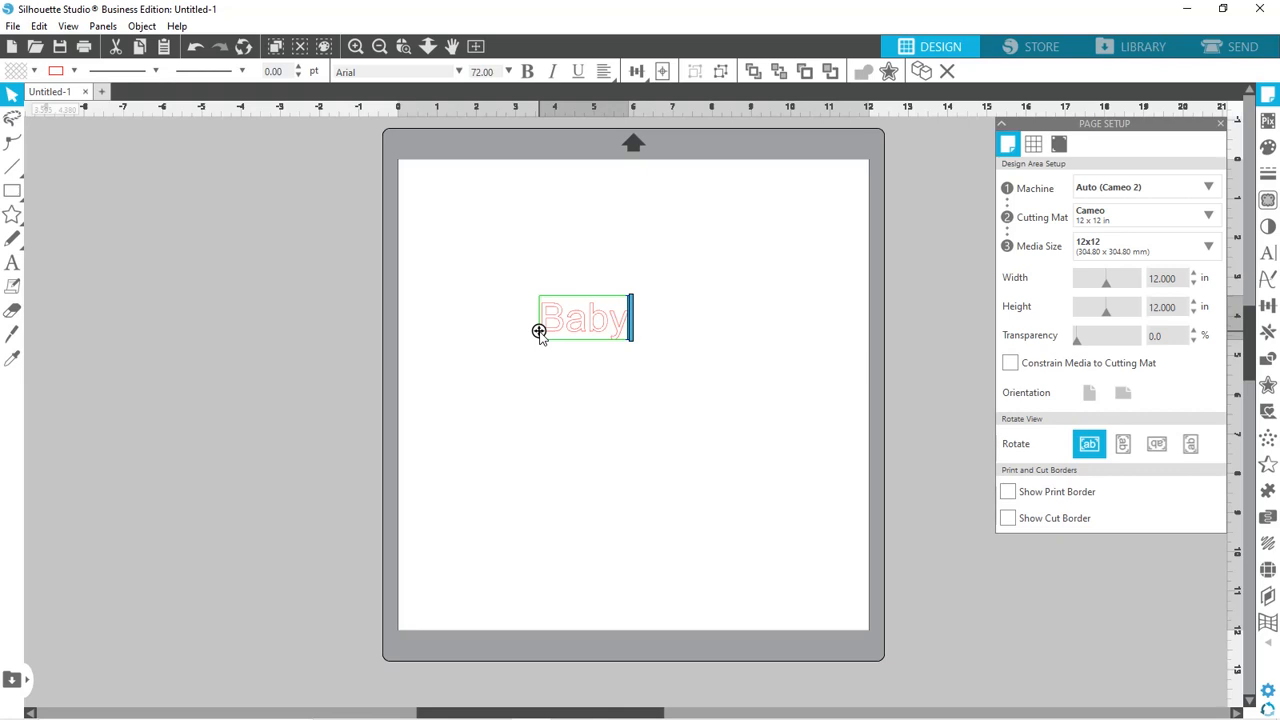
text(Brooklyn)
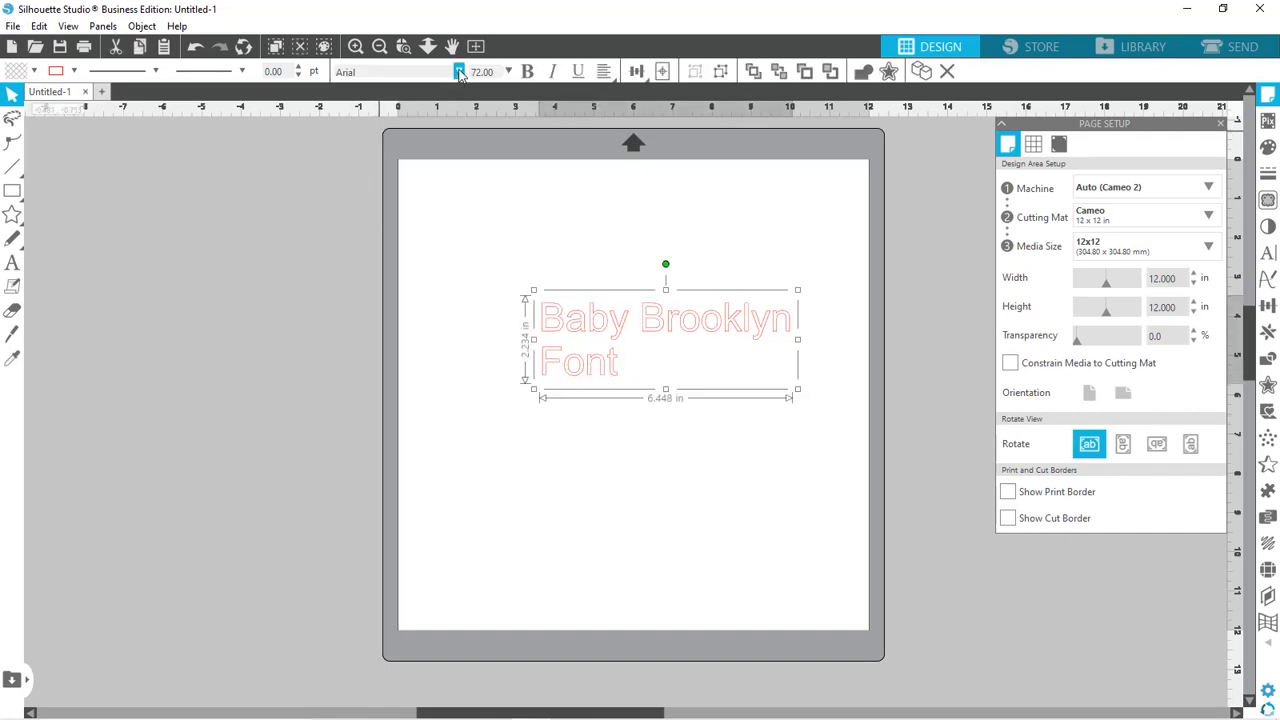
Change the text's font from Arial to Baby Brooklyn and deselect it
click(460, 72)
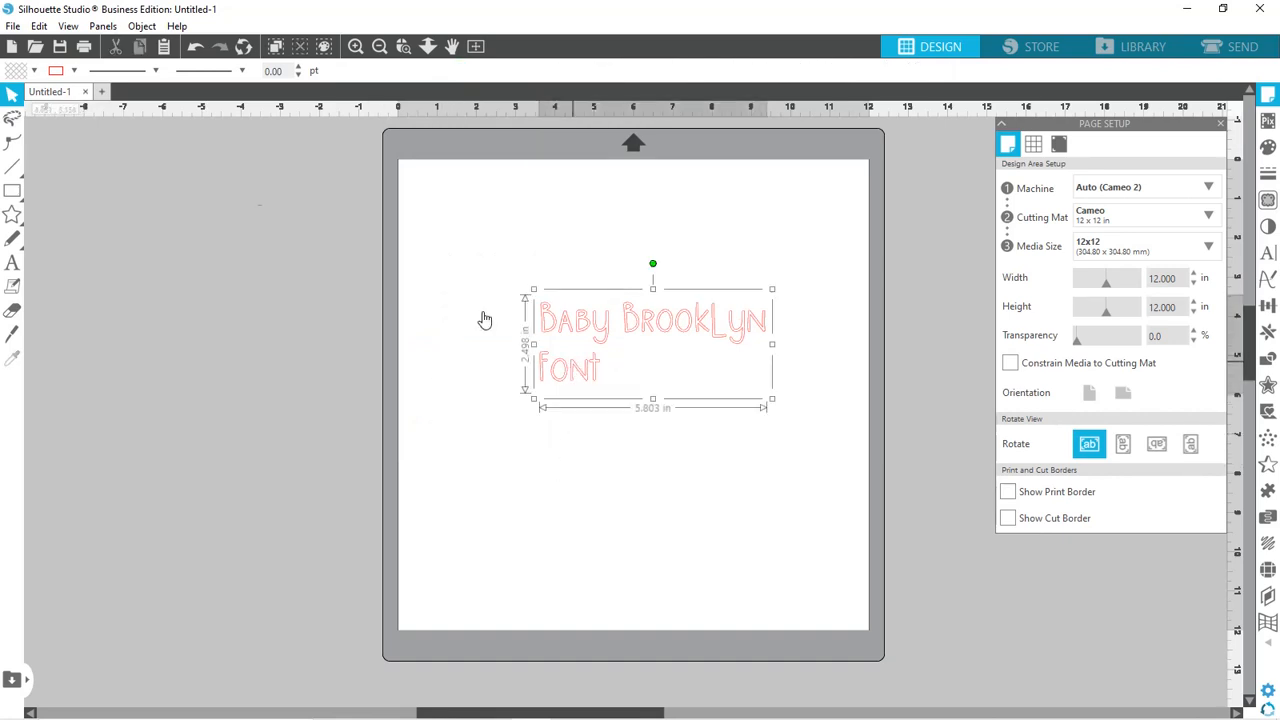
click(72, 72)
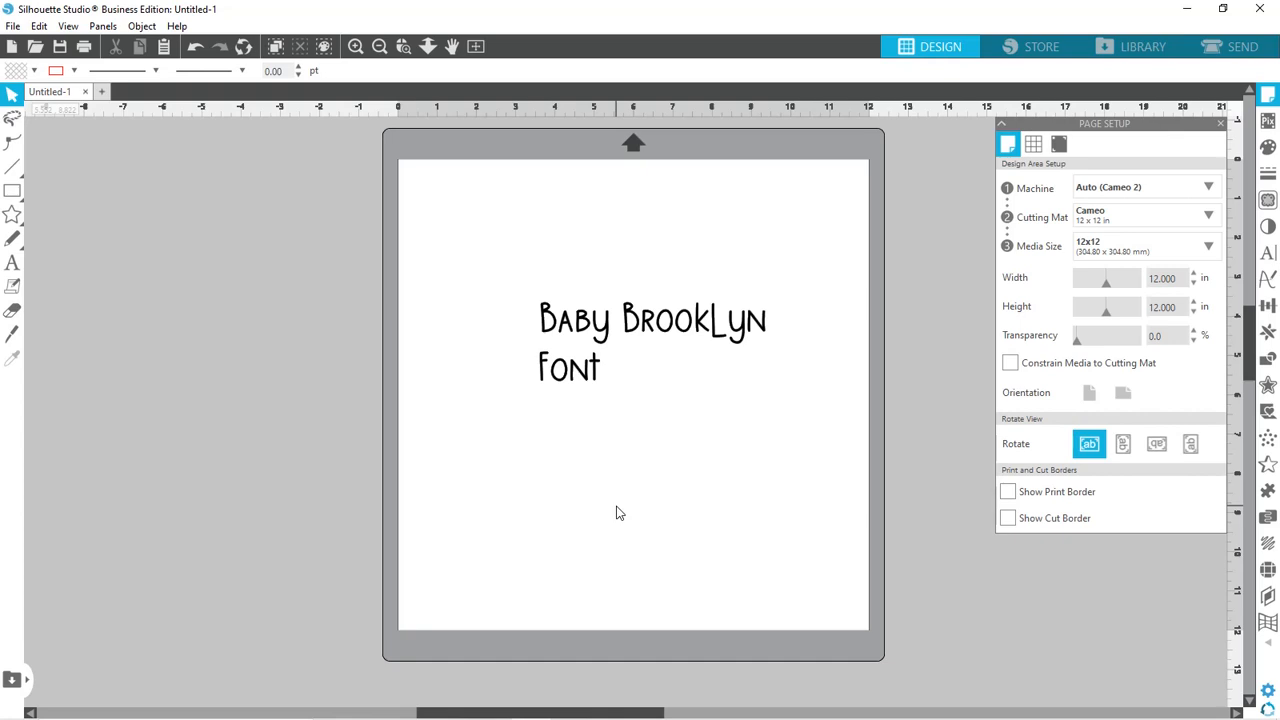
mouse_move(332, 252)
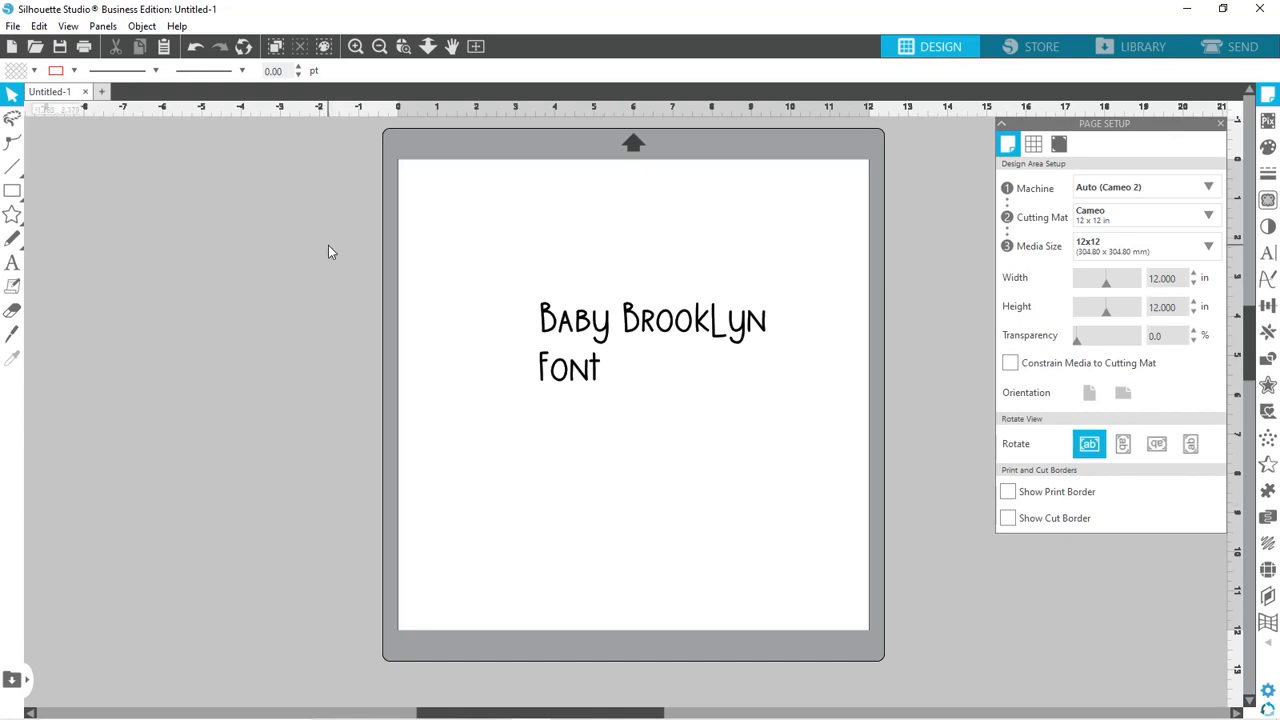